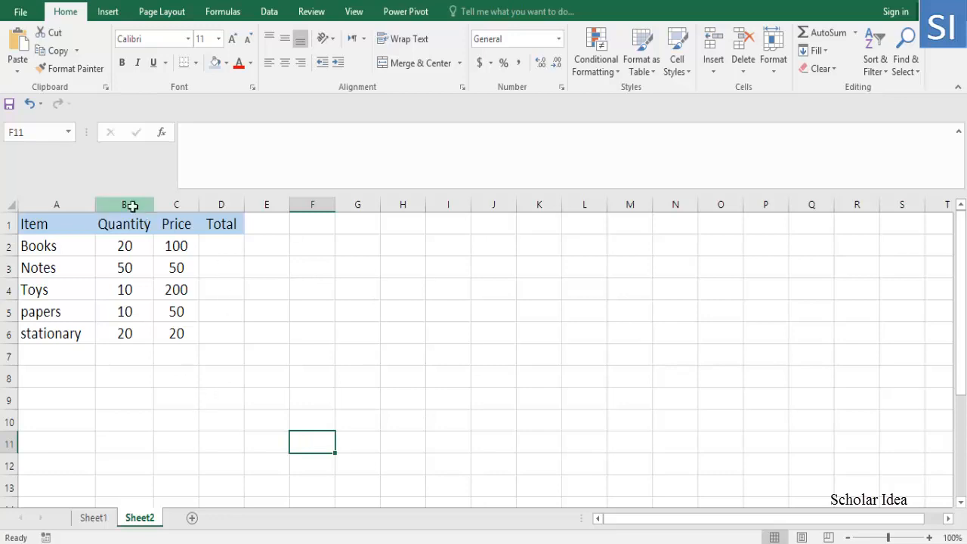
# Select the empty Total cells D2:D6 to receive the formula.
pyautogui.click(175, 204)
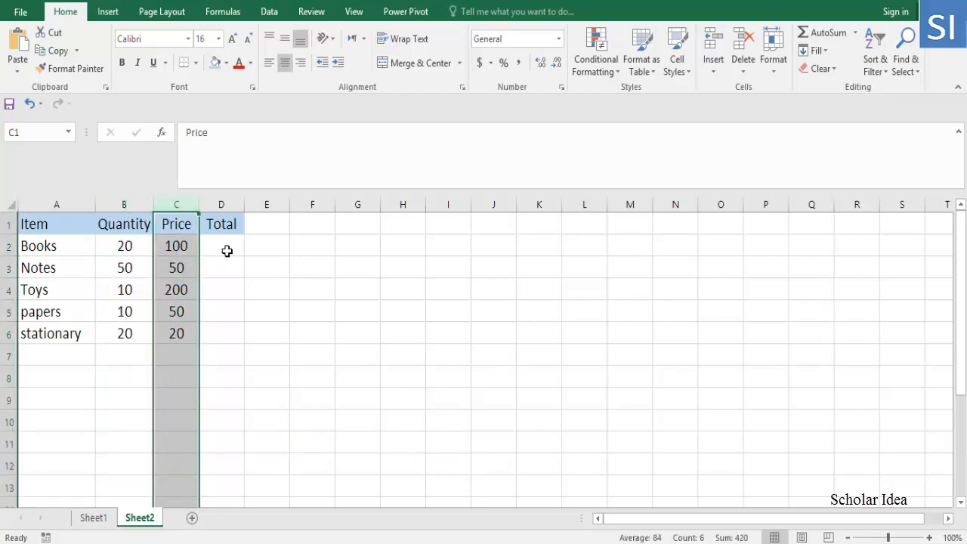
pyautogui.moveTo(221, 245); pyautogui.dragTo(220, 290)
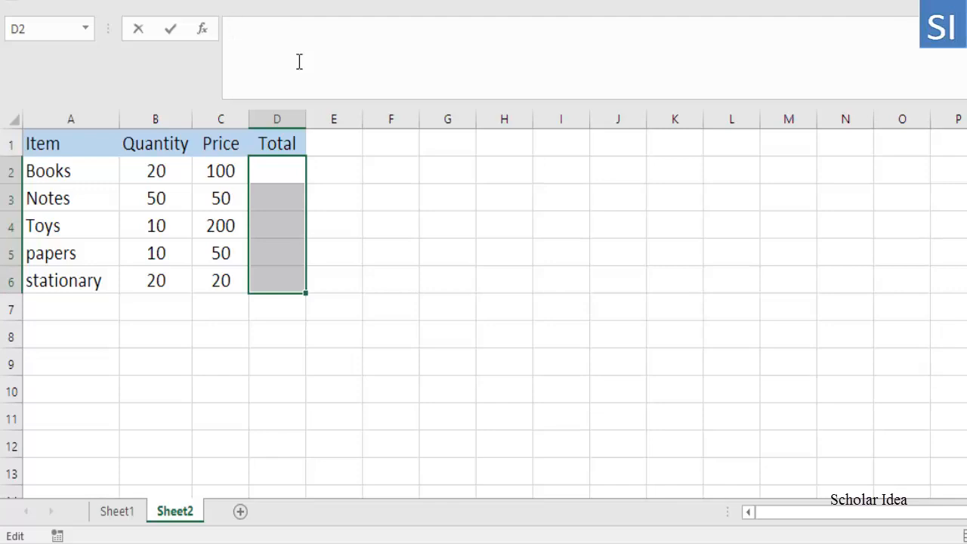
# Enter =B2:B6* and begin the Price reference C in the Total cells.
pyautogui.write('=')
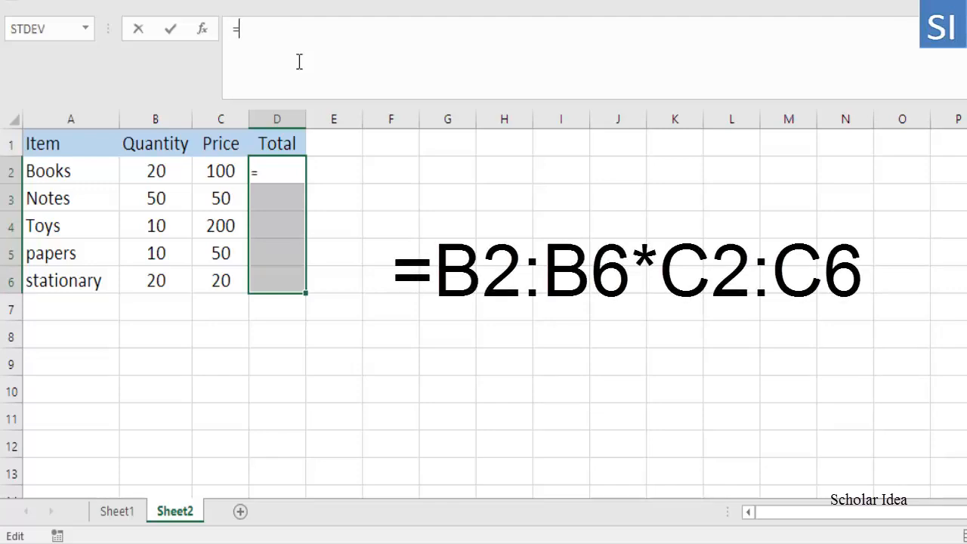
pyautogui.click(155, 171)
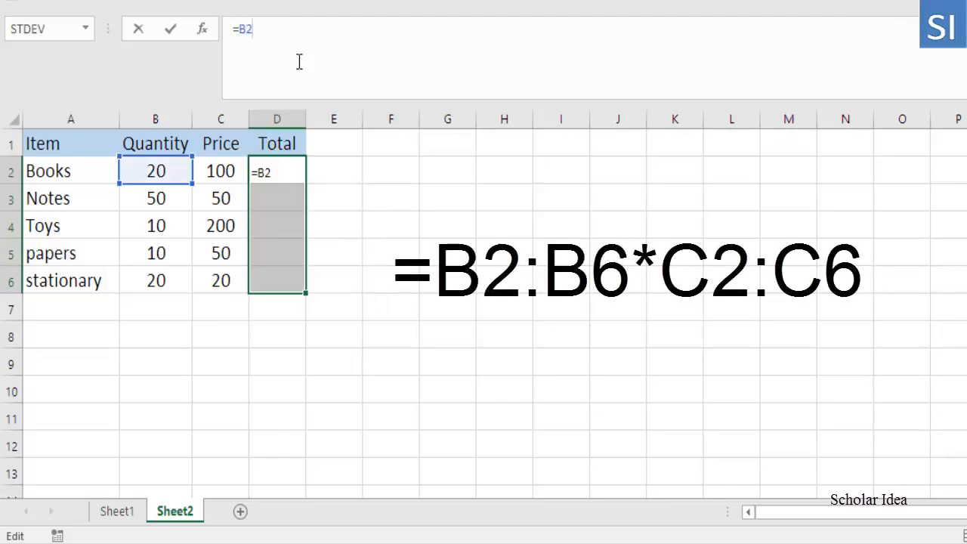
pyautogui.write(':B6')
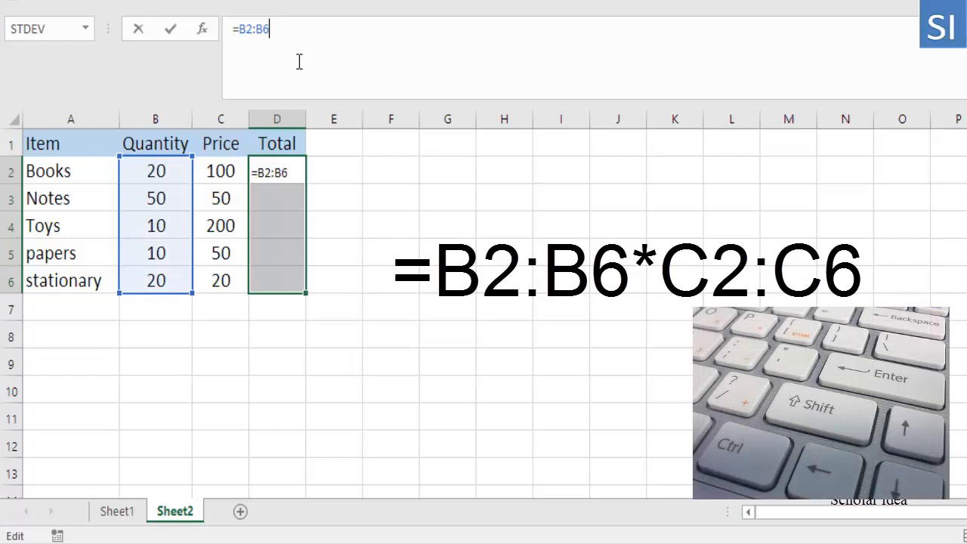
pyautogui.write('*')
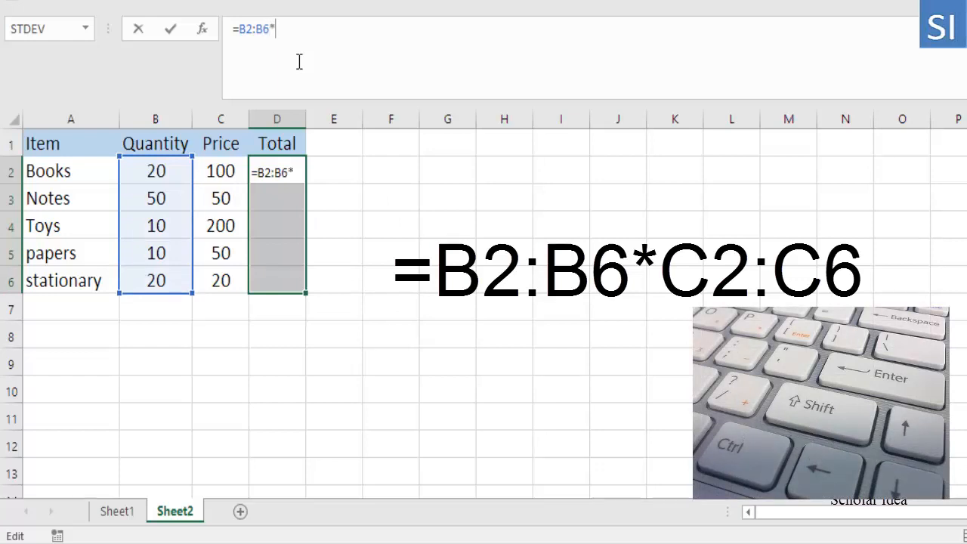
pyautogui.write('C2')
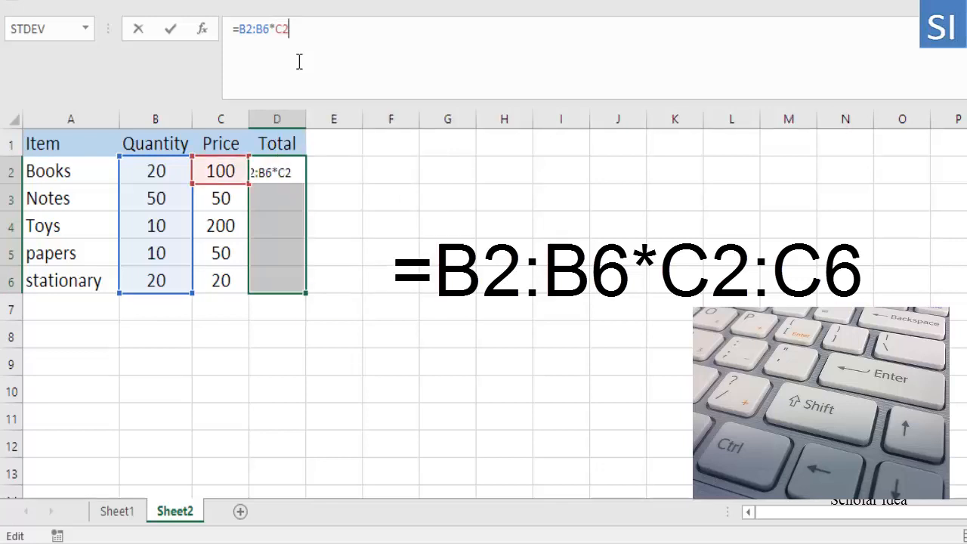
pyautogui.write('C')
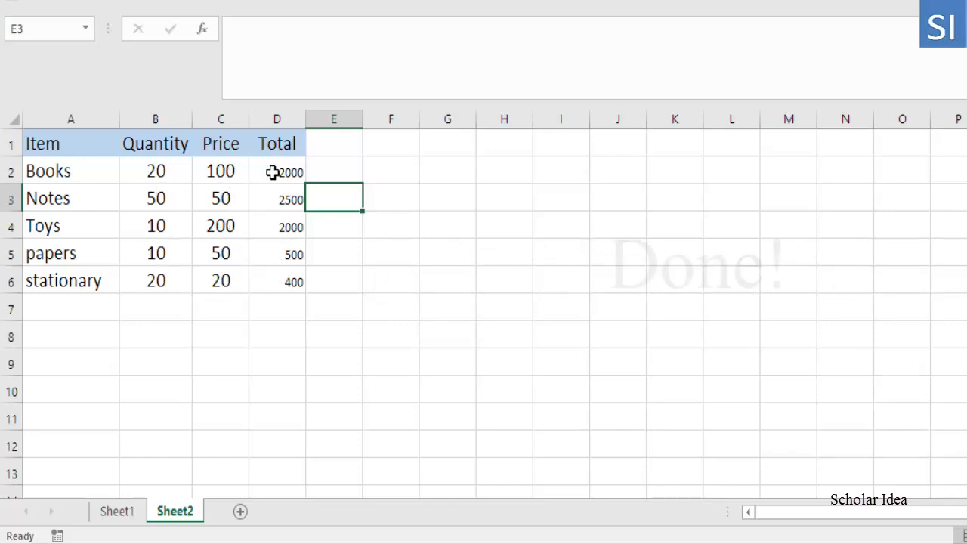
# Verify D2 shows the array formula {=B2:B6*C2:C6} behind the computed totals.
pyautogui.click(277, 172)
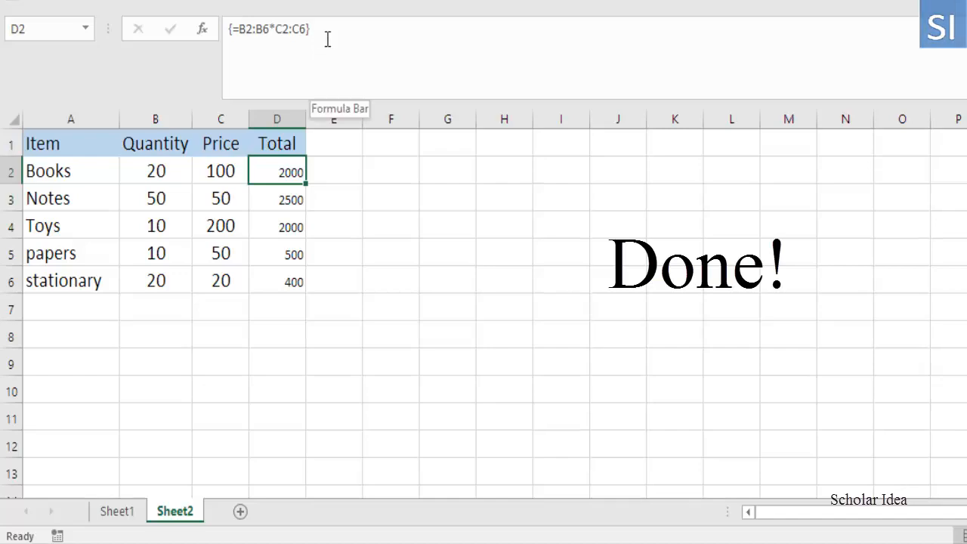